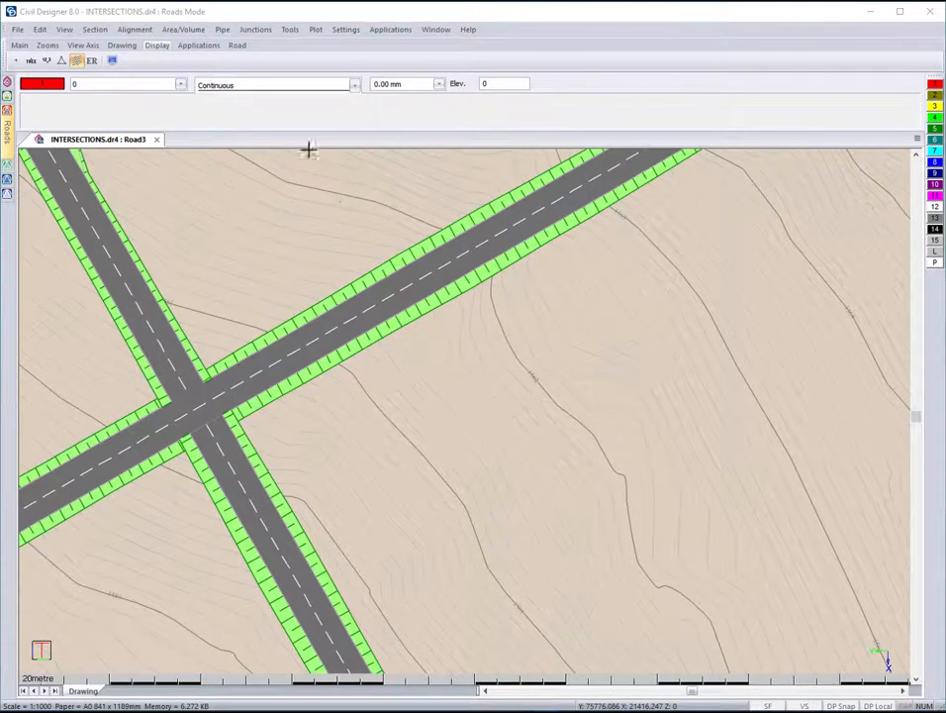
Step: Start a new intersection from the Junctions menu at the road crossing
left_click(256, 29)
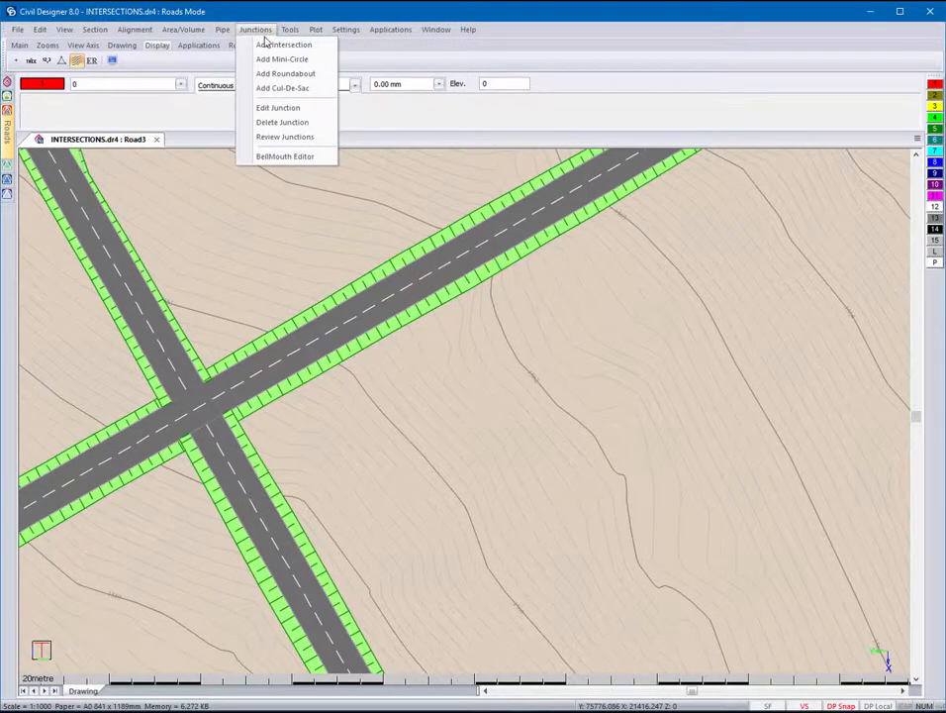
left_click(285, 44)
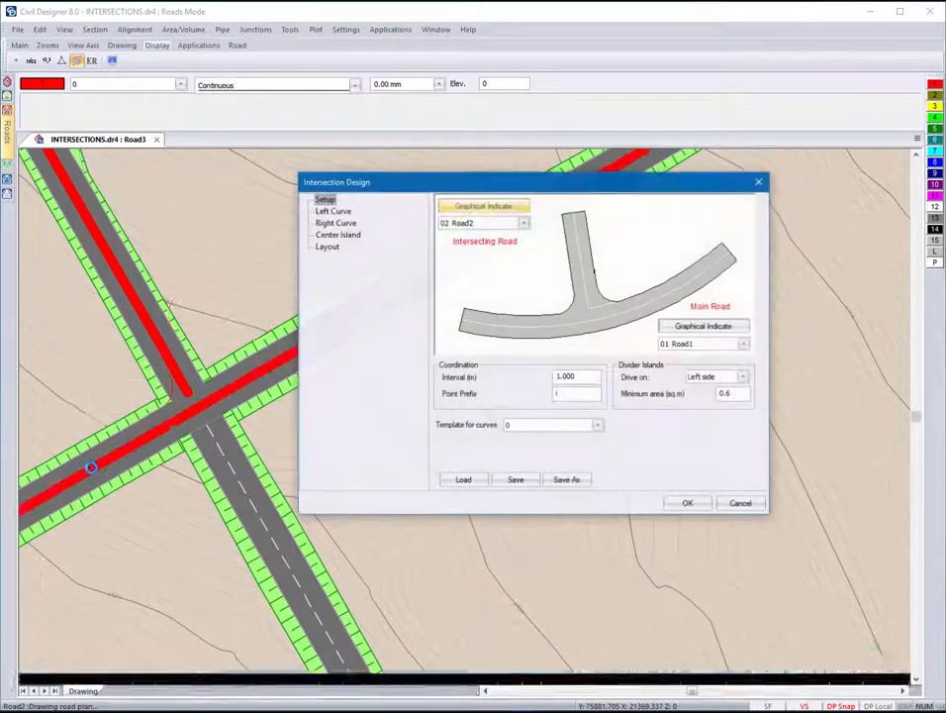
Step: Check the Left and Right Curve tapered 30 m radius settings, then go to load a saved intersection file
left_click_drag(337, 182, 452, 285)
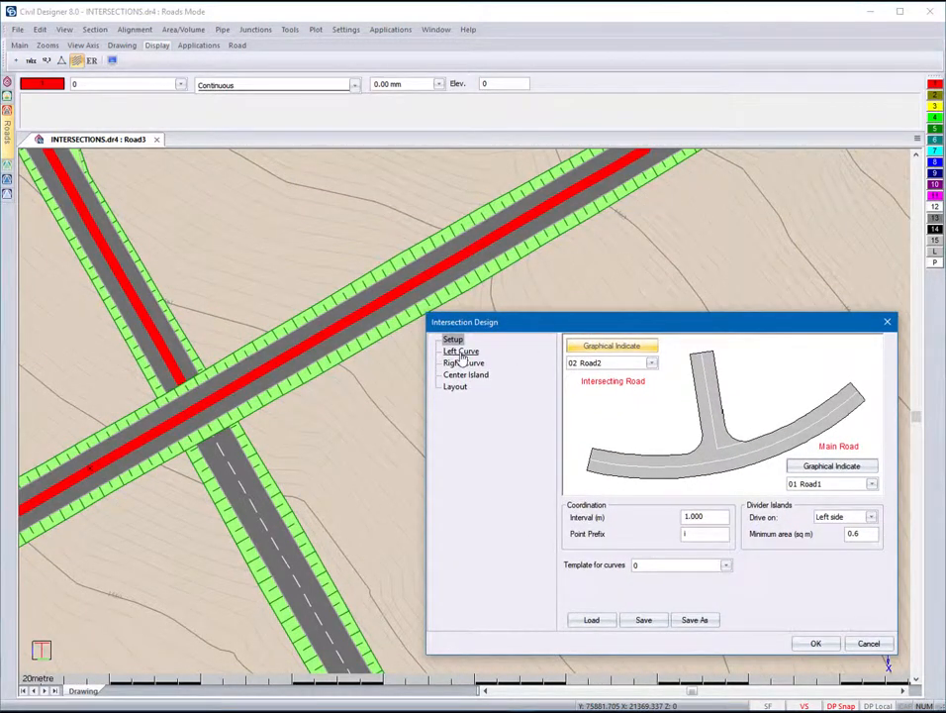
left_click(461, 352)
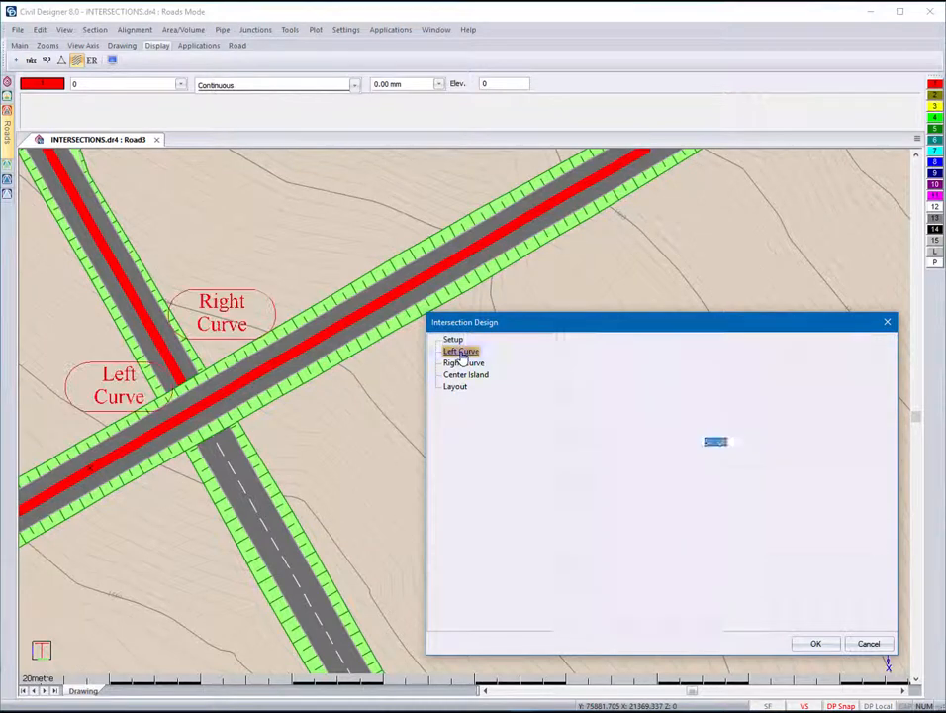
left_click(461, 351)
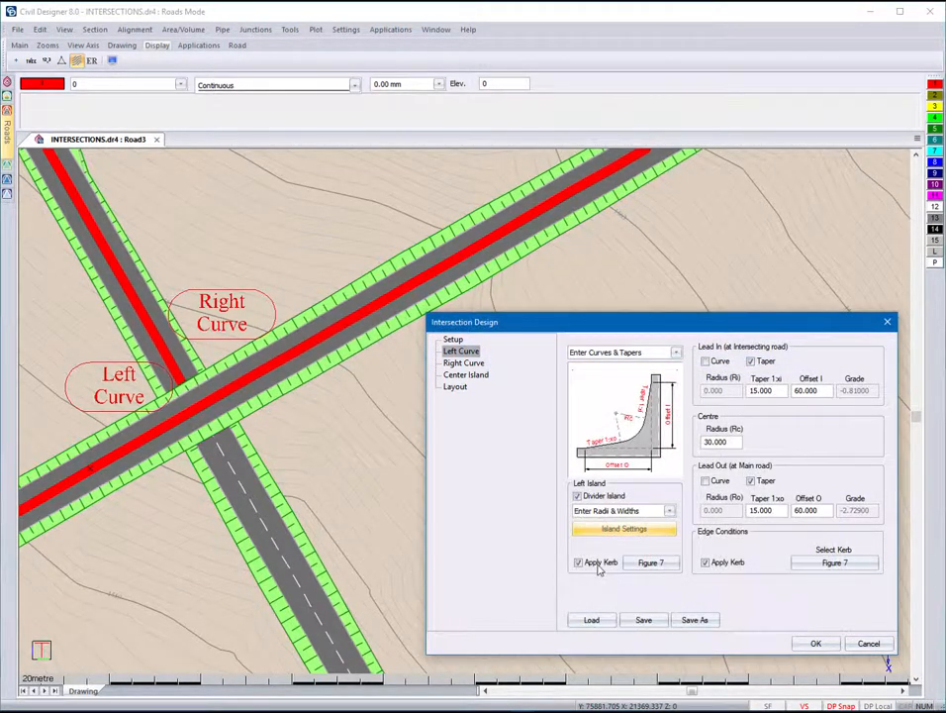
mouse_move(578, 563)
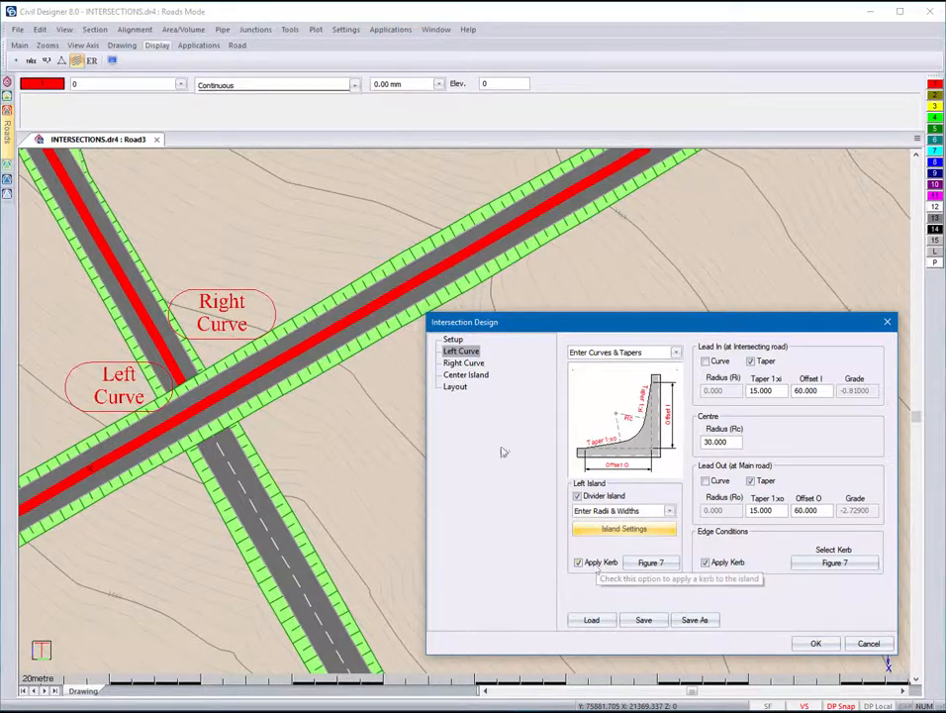
left_click(464, 362)
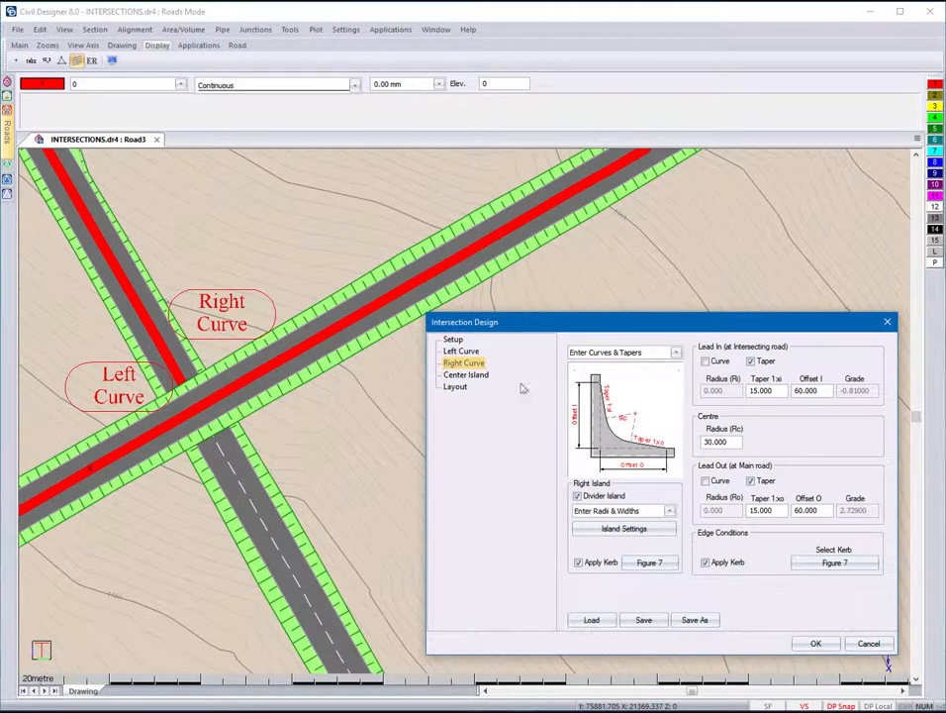
left_click(590, 617)
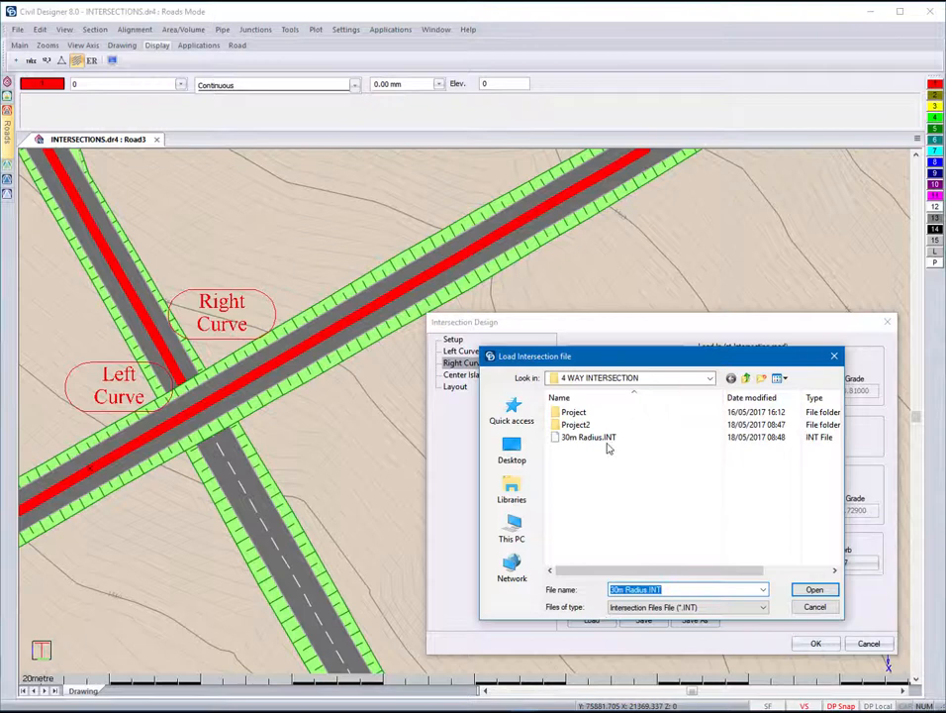
Step: Load 30m Radius.INT and accept the design, building the curved junction with a central island
left_click(816, 590)
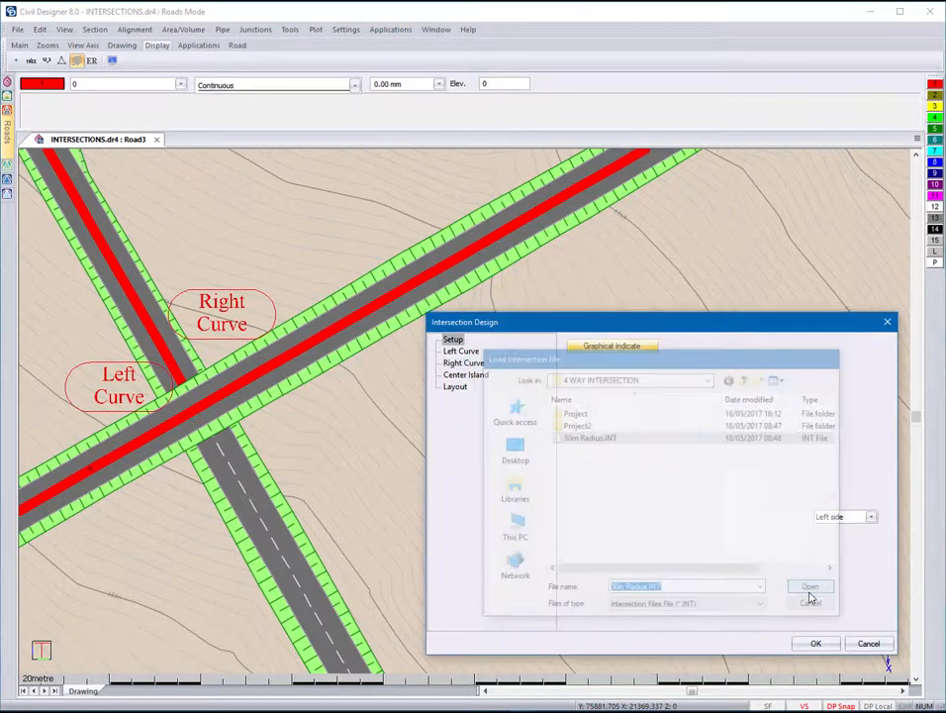
left_click(812, 586)
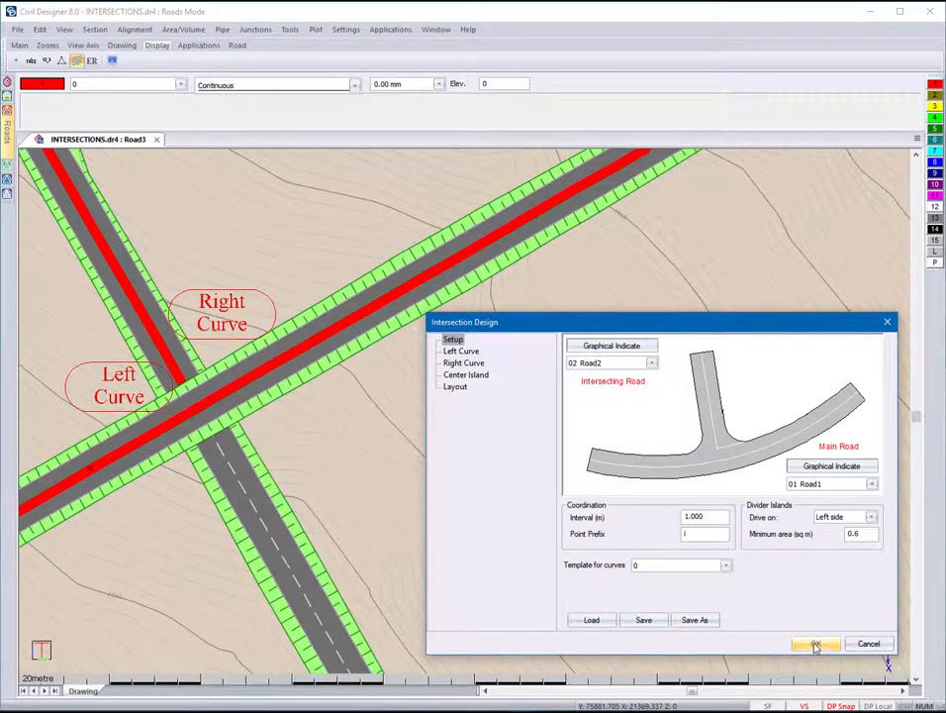
left_click(464, 362)
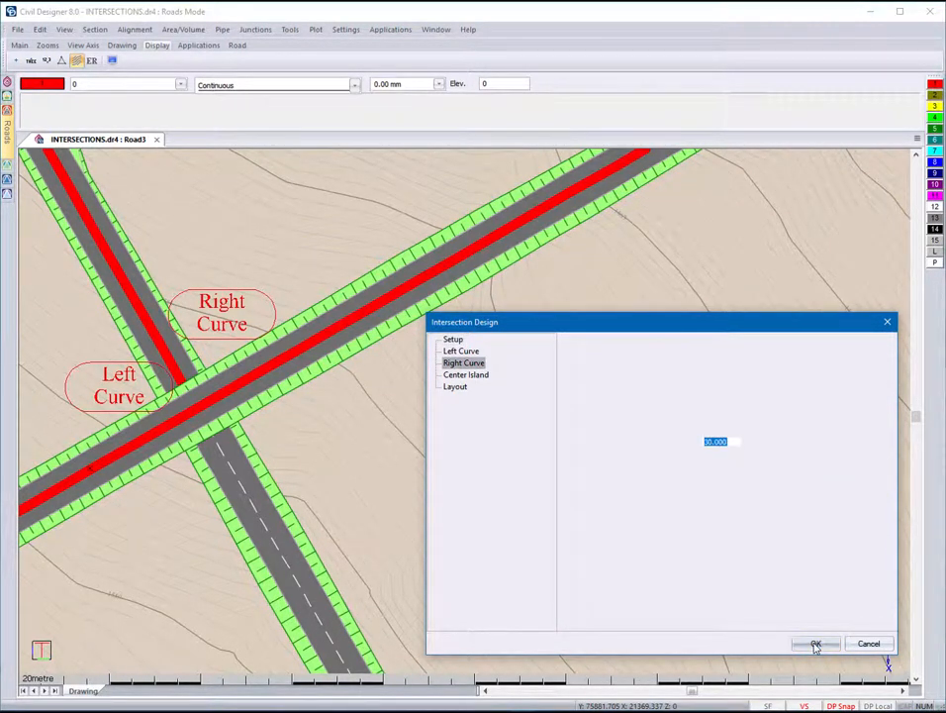
left_click(816, 644)
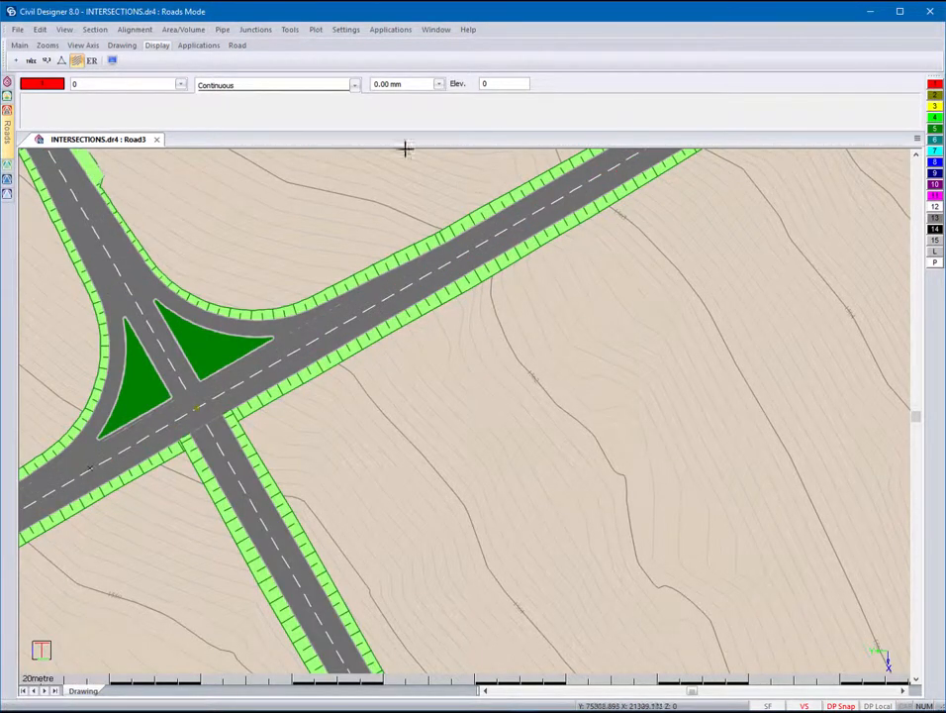
Step: Generate edge levels over the default start-to-stop chainage range
left_click(255, 30)
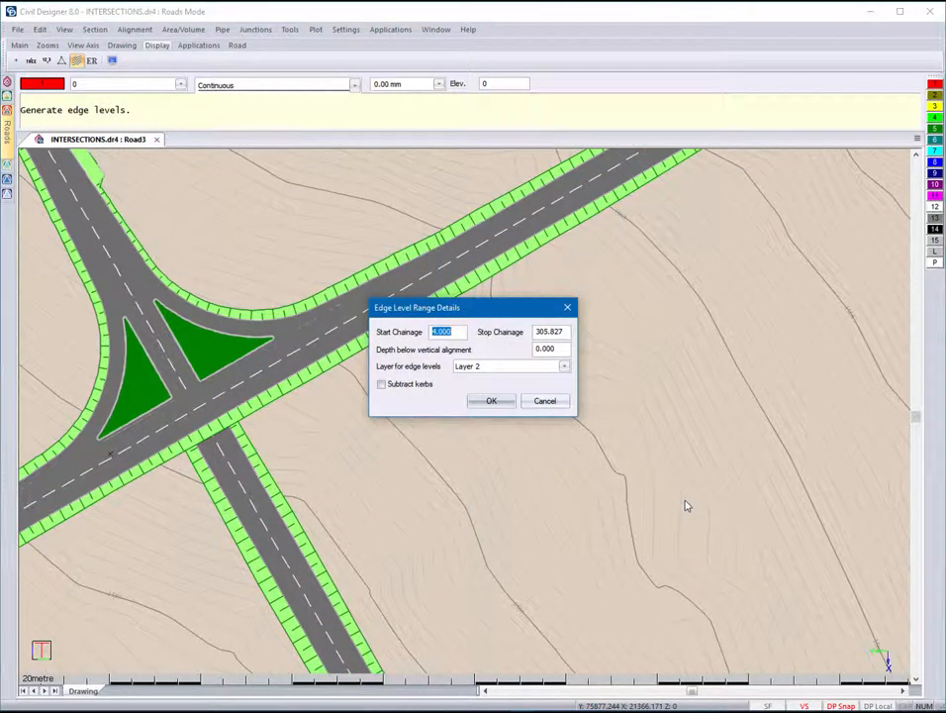
left_click(491, 400)
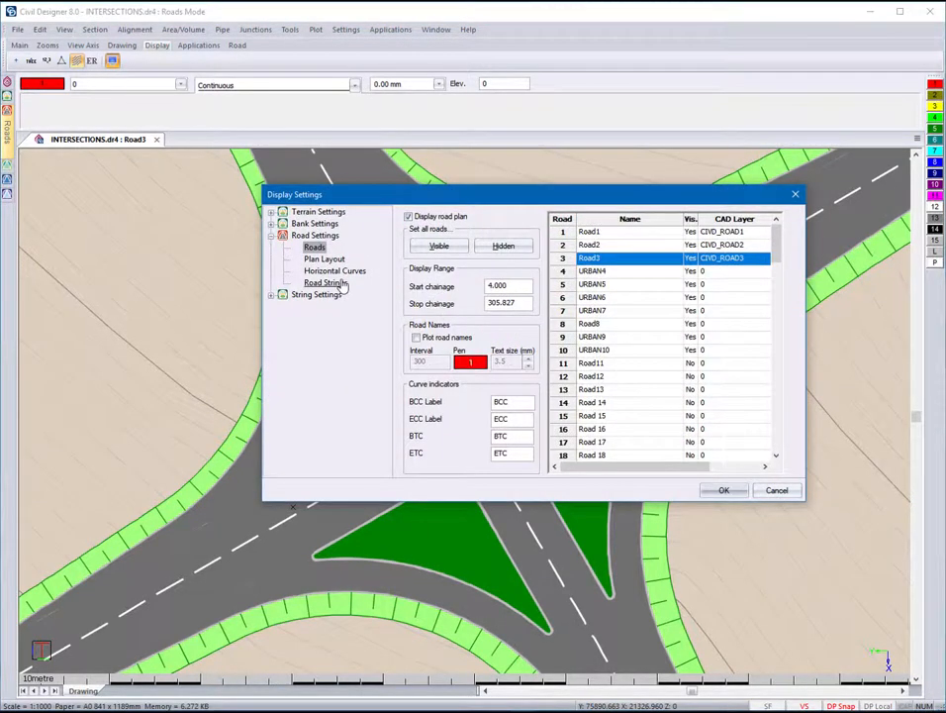
Step: Enable Road Contours Display under Road Strings and apply it to the crossing
left_click(324, 282)
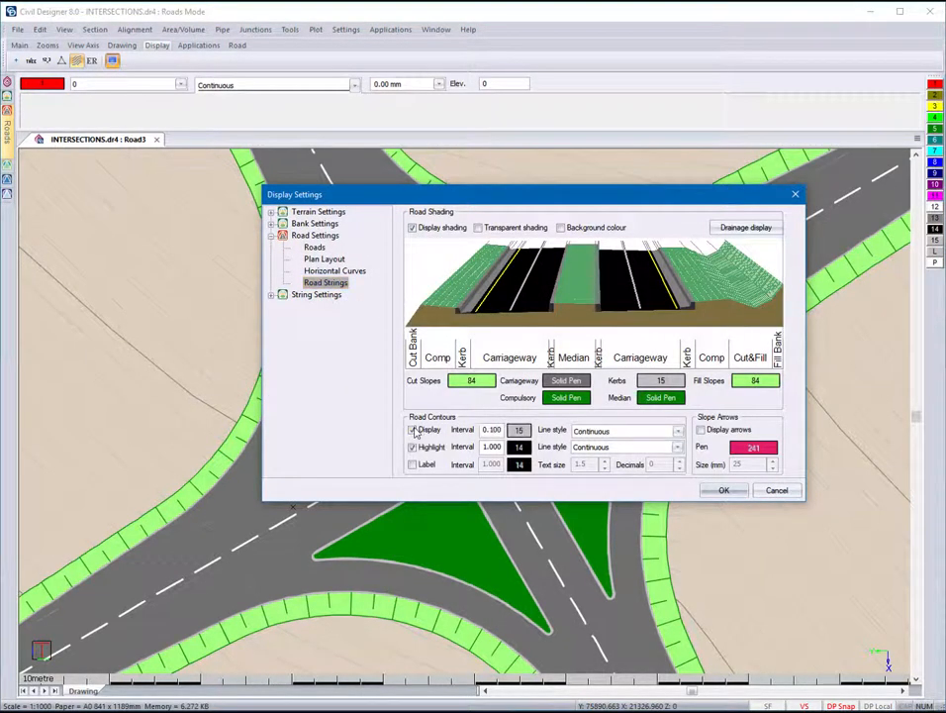
left_click(724, 491)
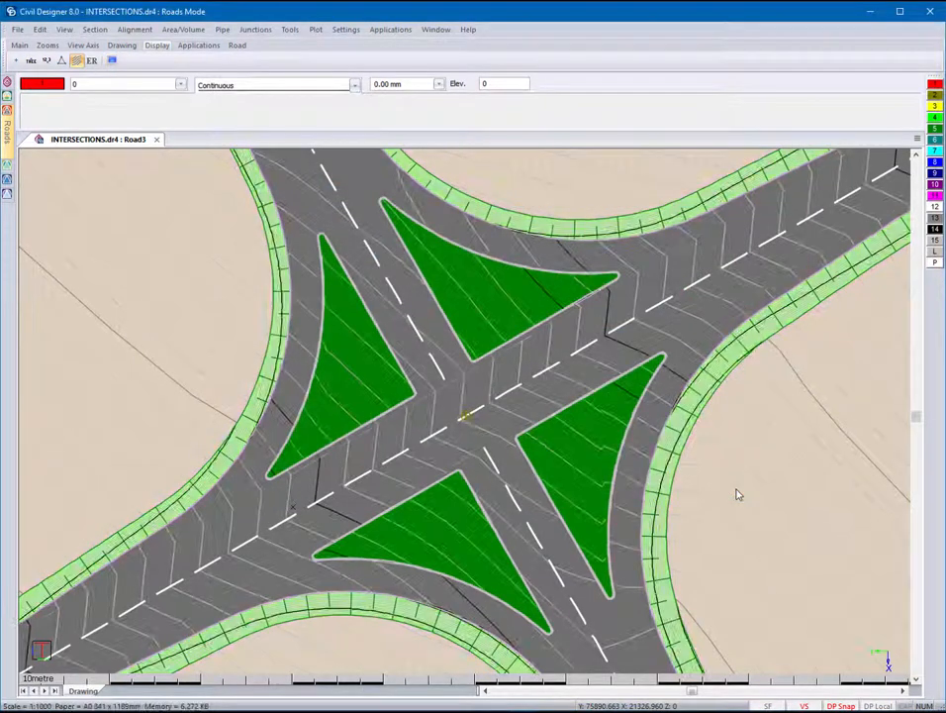